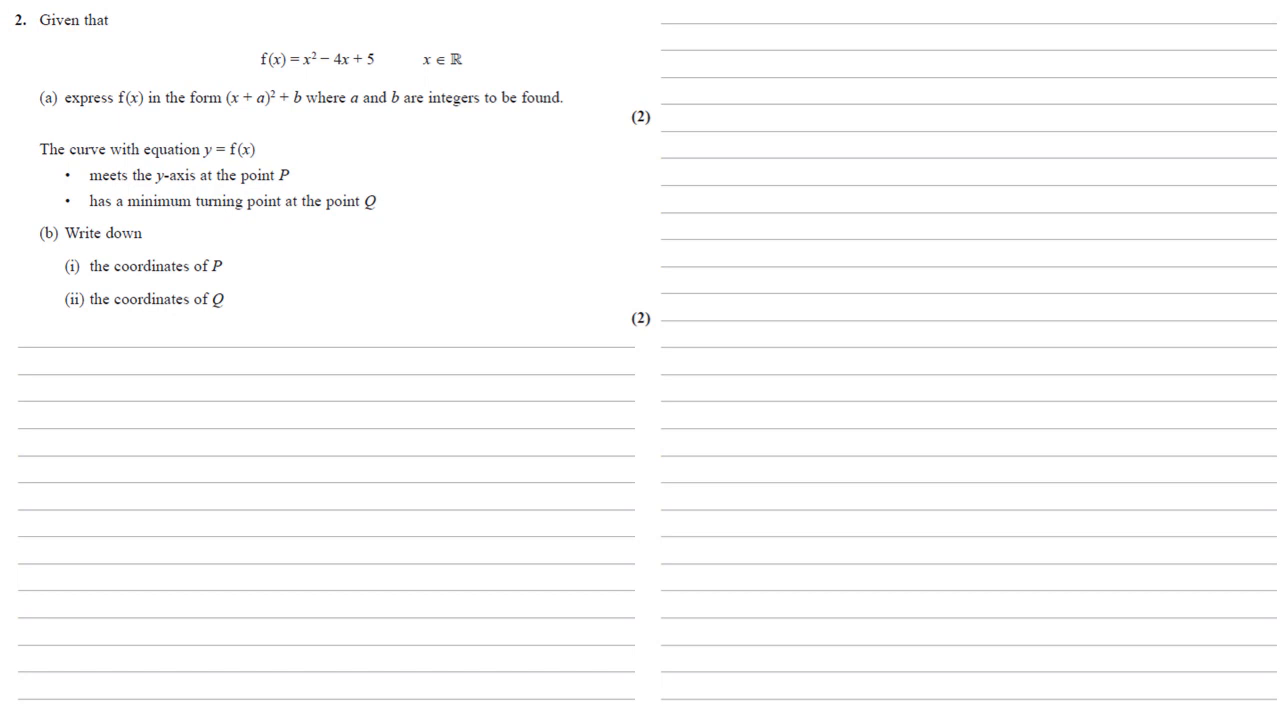
text(a.  f(x) = x^2 - 4x + 5)
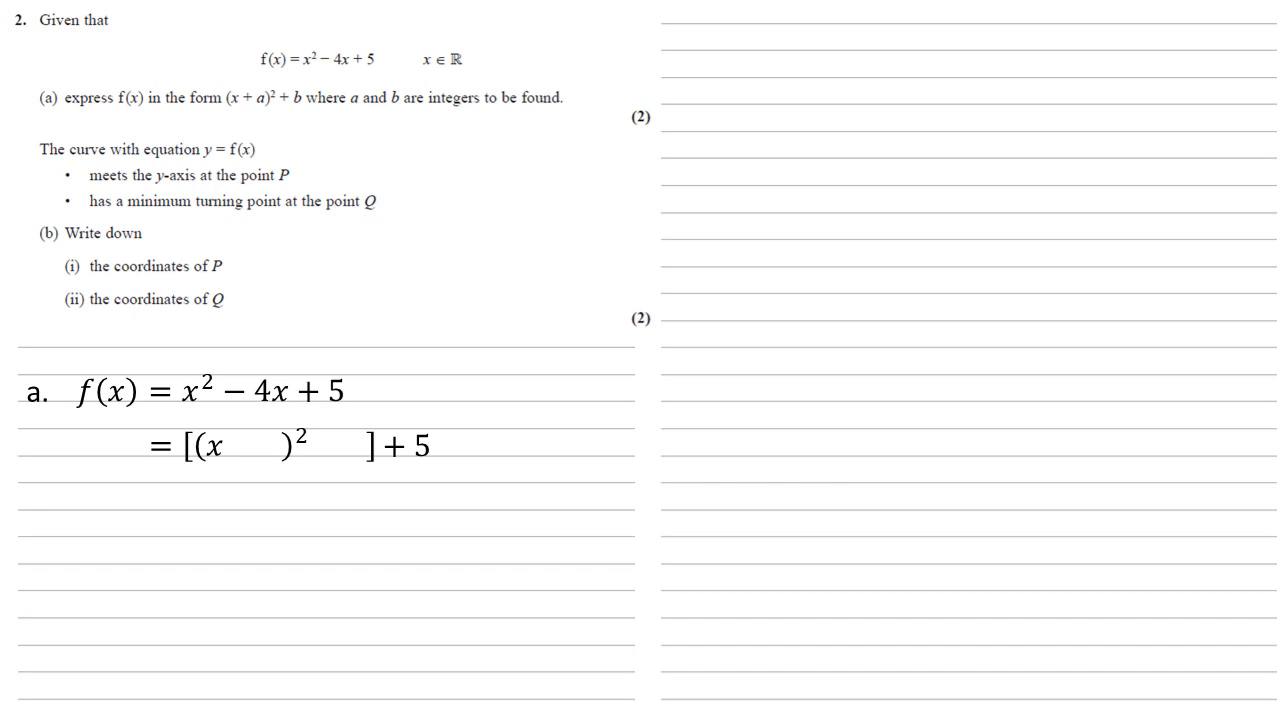
text(-2)
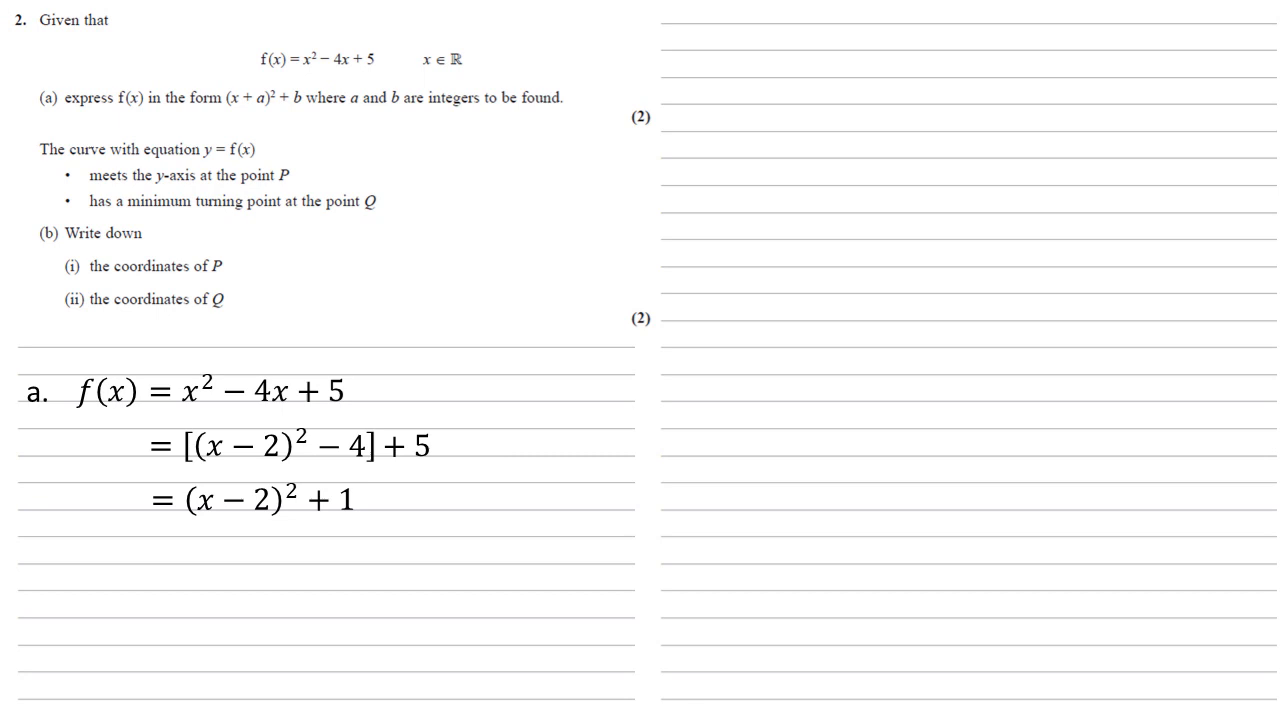
text(bi.    @ y − axis,        x = 0)
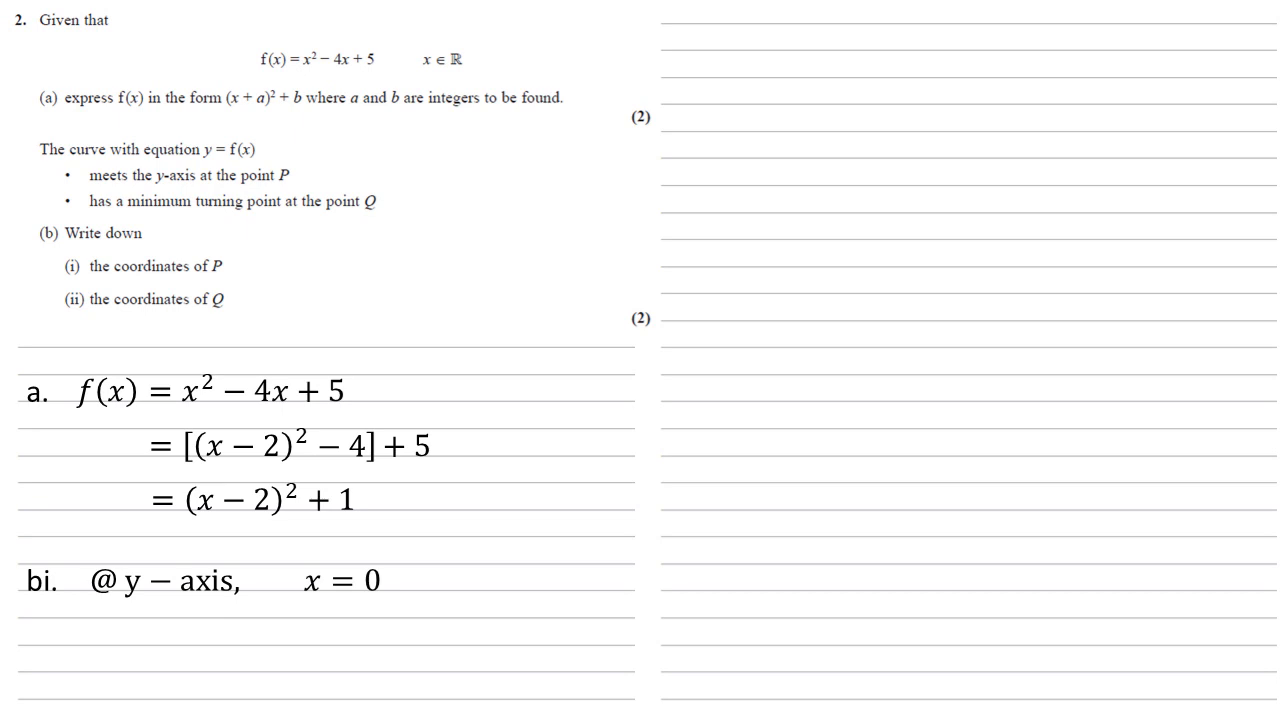
text(f(0) = 5)
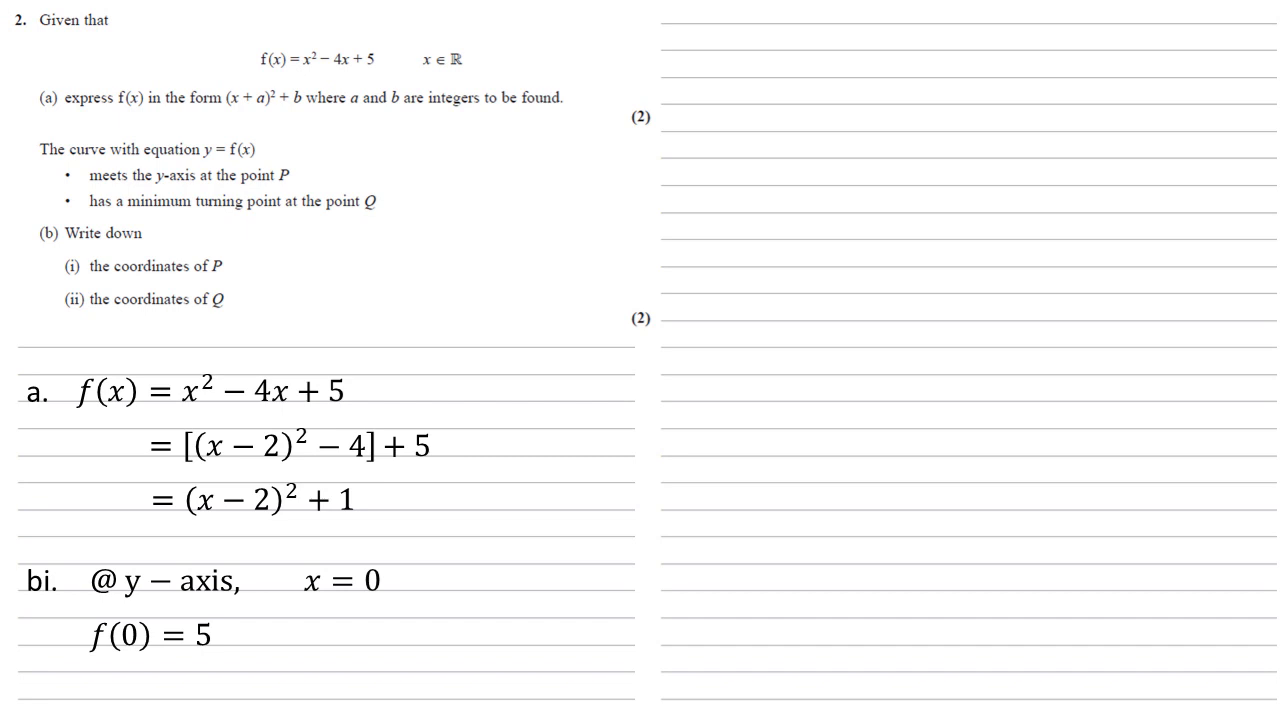
text((0,5))
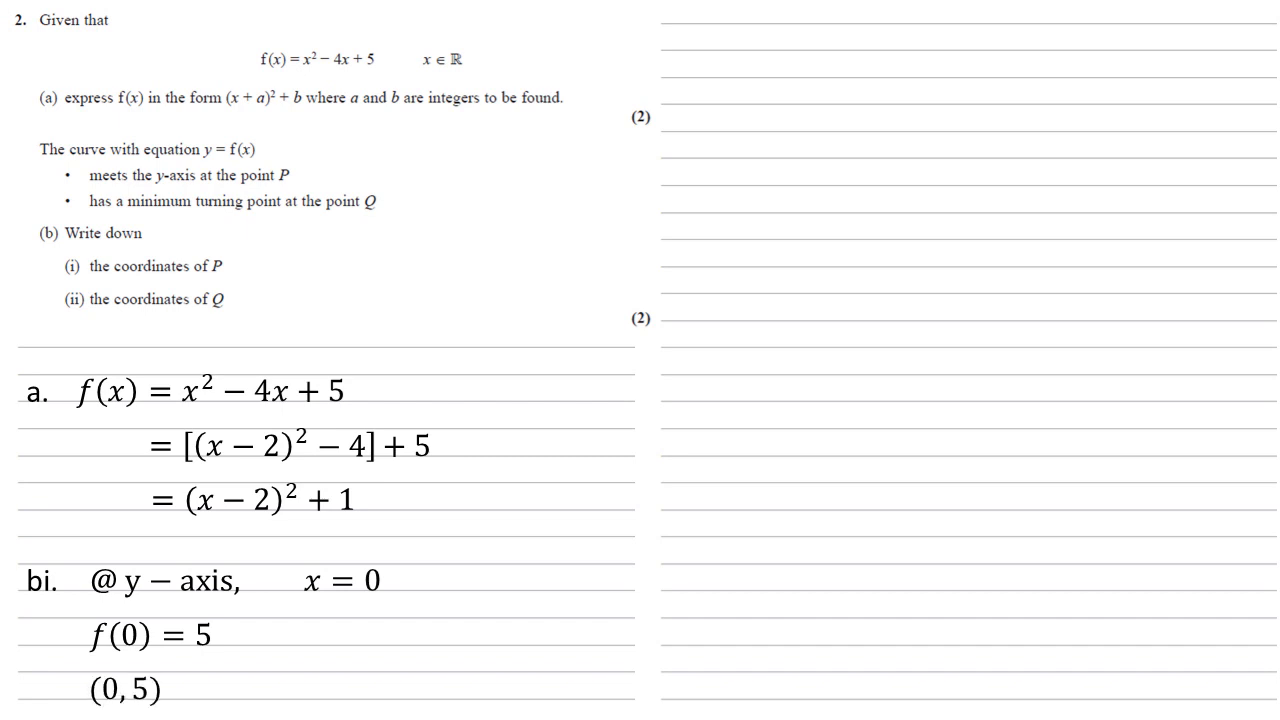
text(bii.     min f(x) when (x − 2) = 0)
text(∴ x = 2 and y = 0² + 1 = 1)
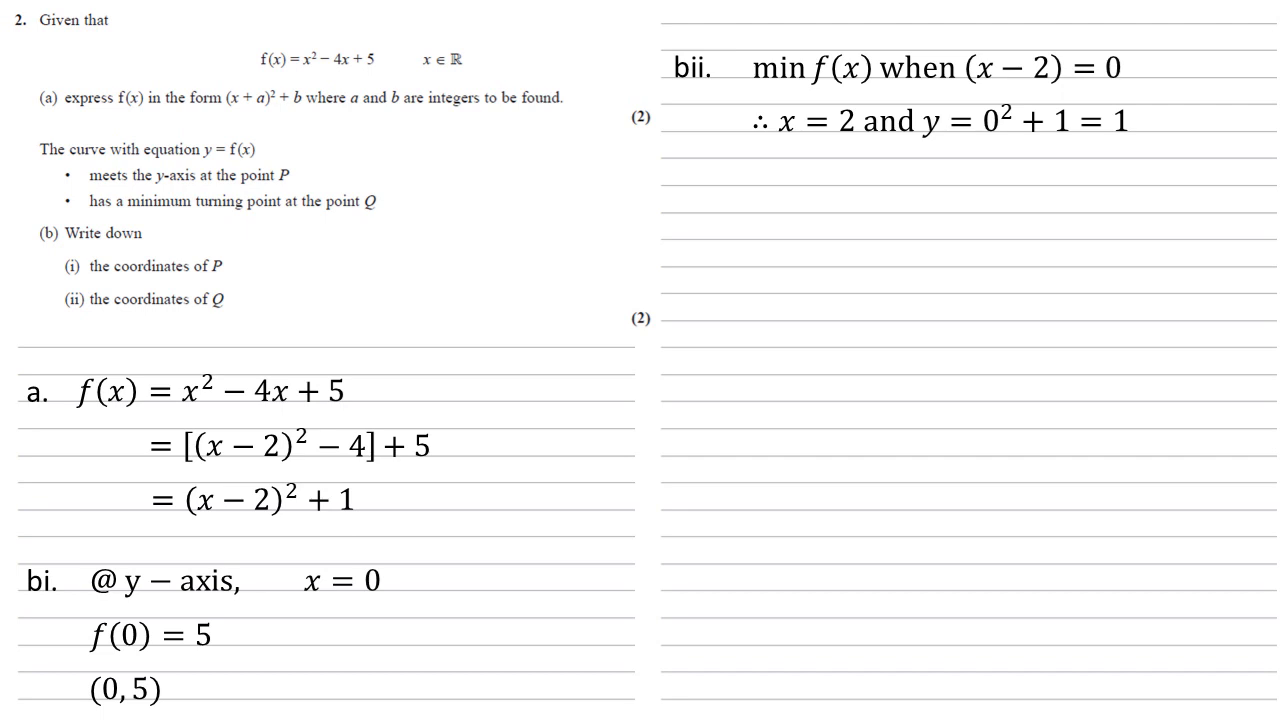
text((2, 1))
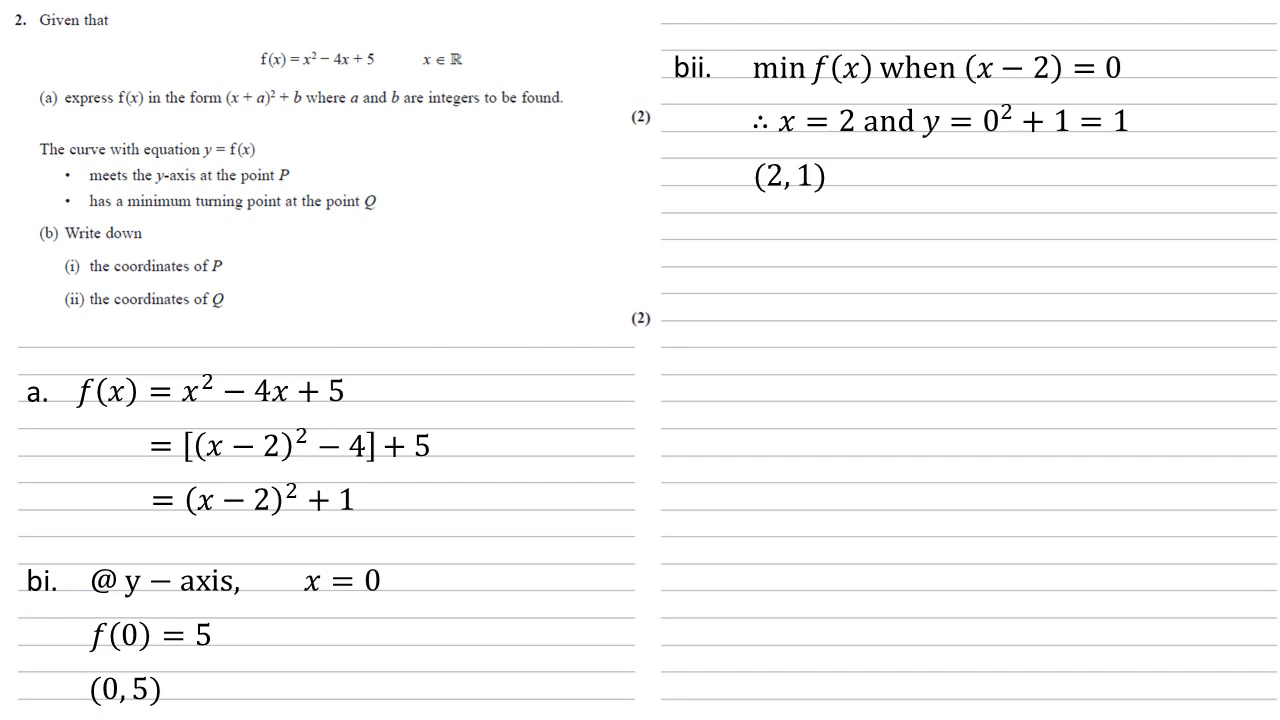